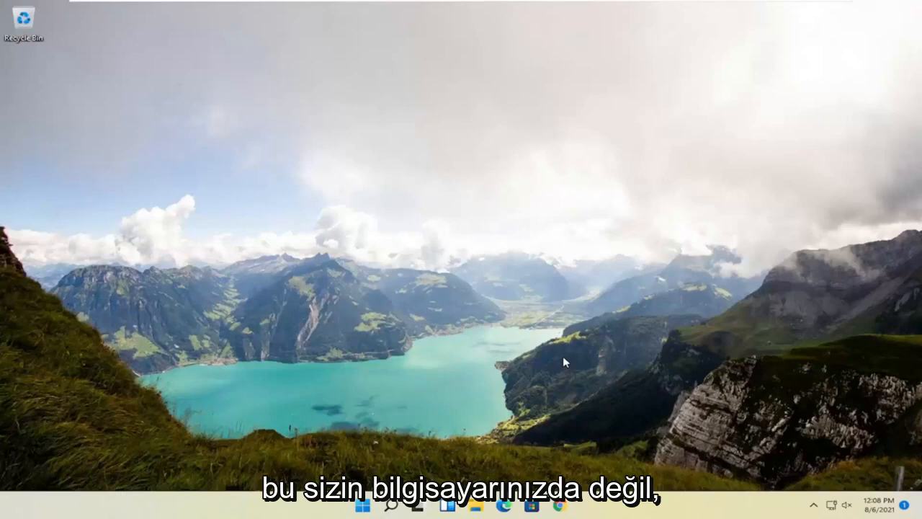
mouse_move(420, 206)
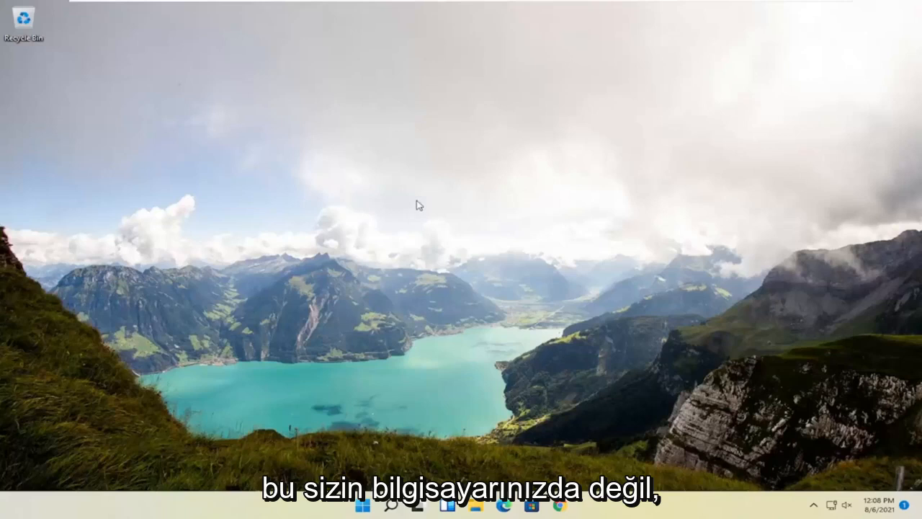
mouse_move(354, 432)
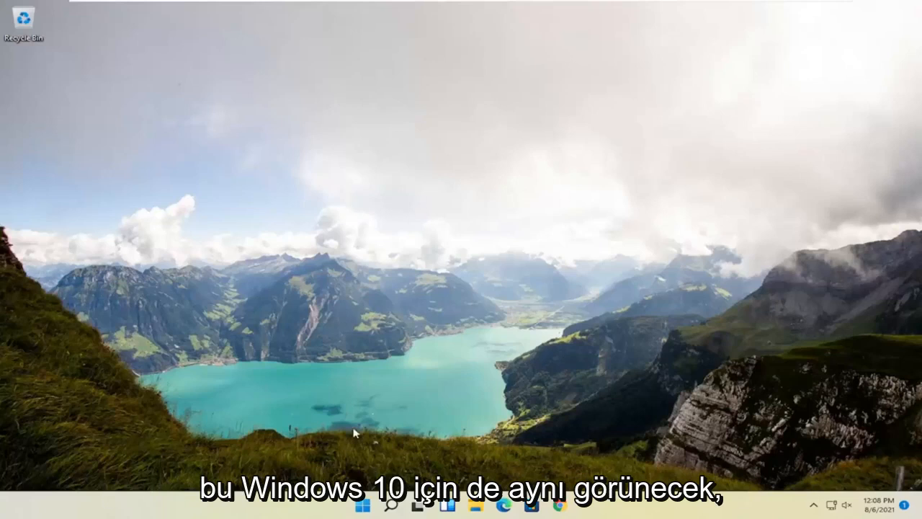
mouse_move(387, 455)
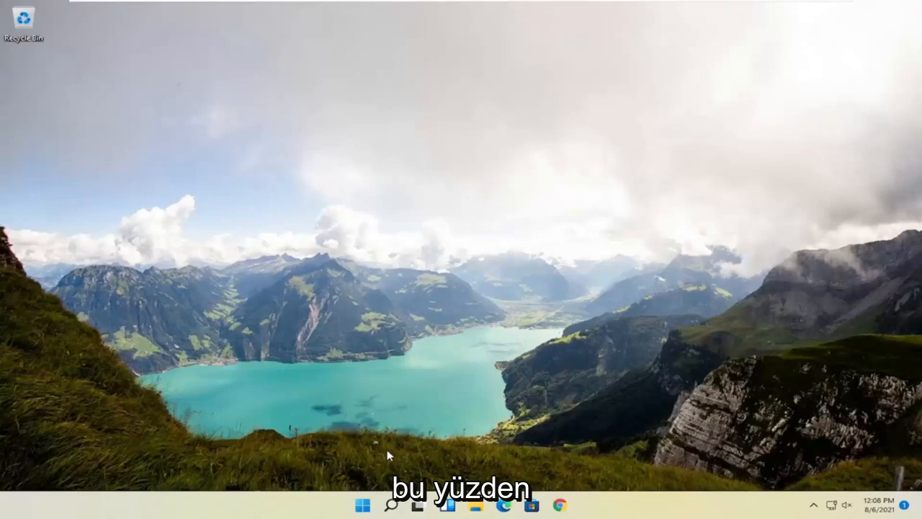
- Shift-restart Windows from the Start power menu into the recovery options screen
right_click(363, 504)
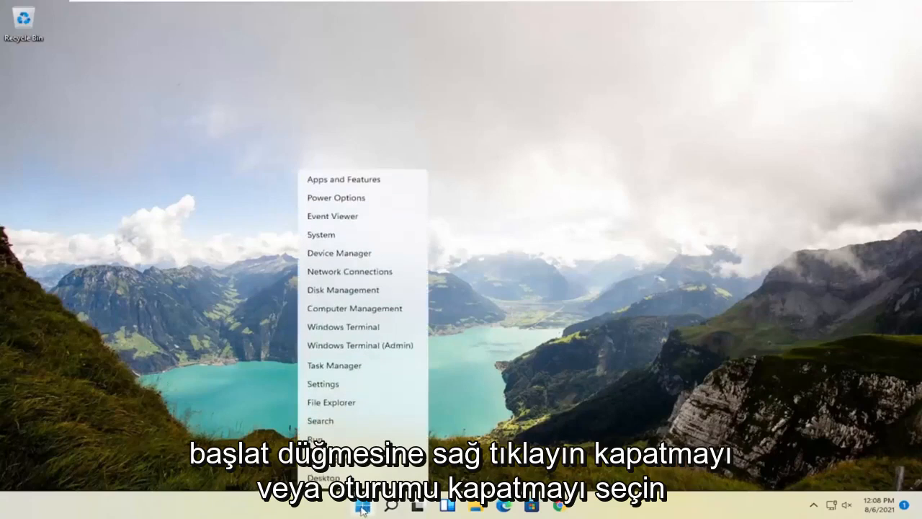
mouse_move(351, 459)
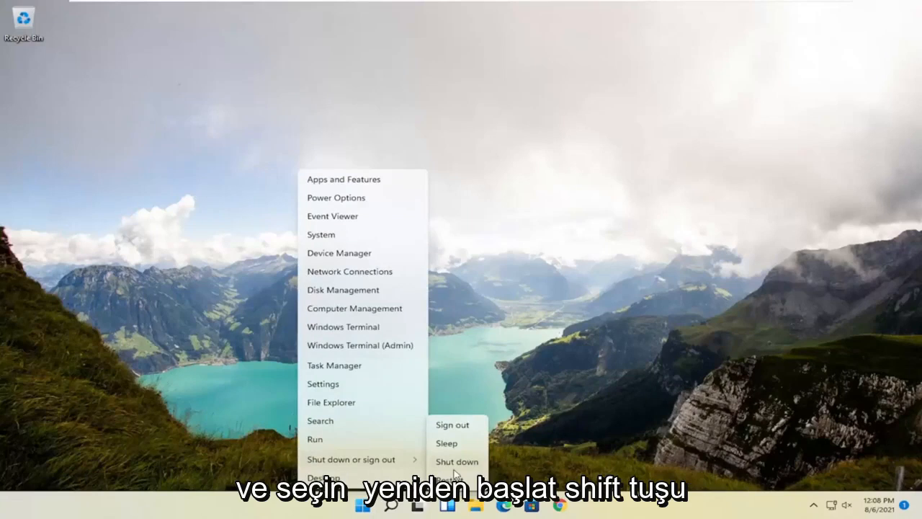
left_click(457, 461)
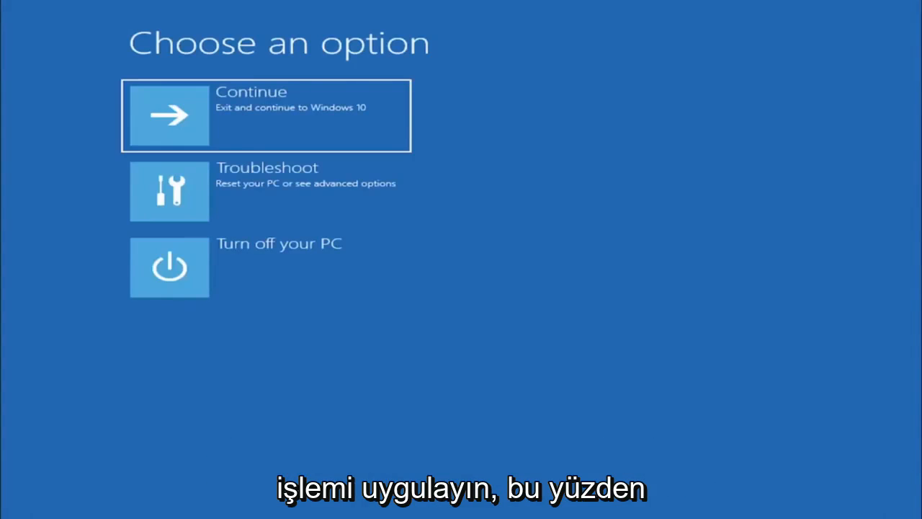
mouse_move(465, 171)
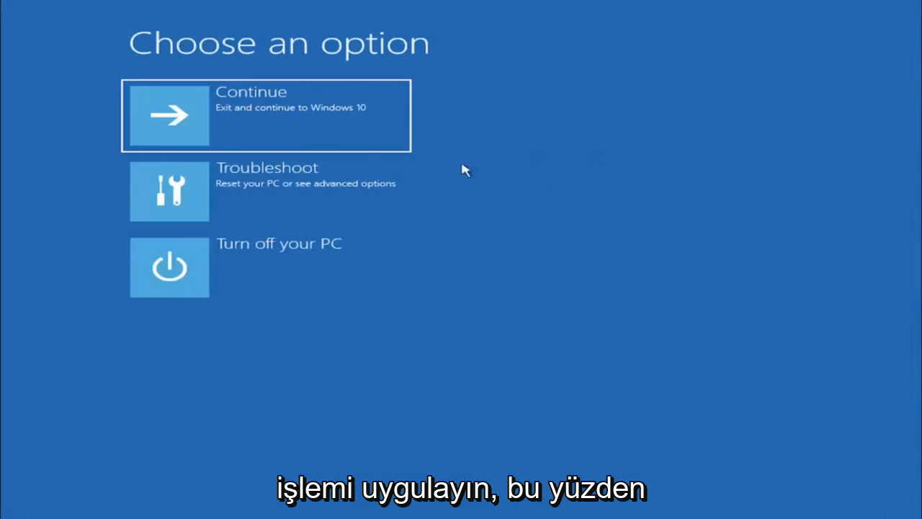
mouse_move(328, 229)
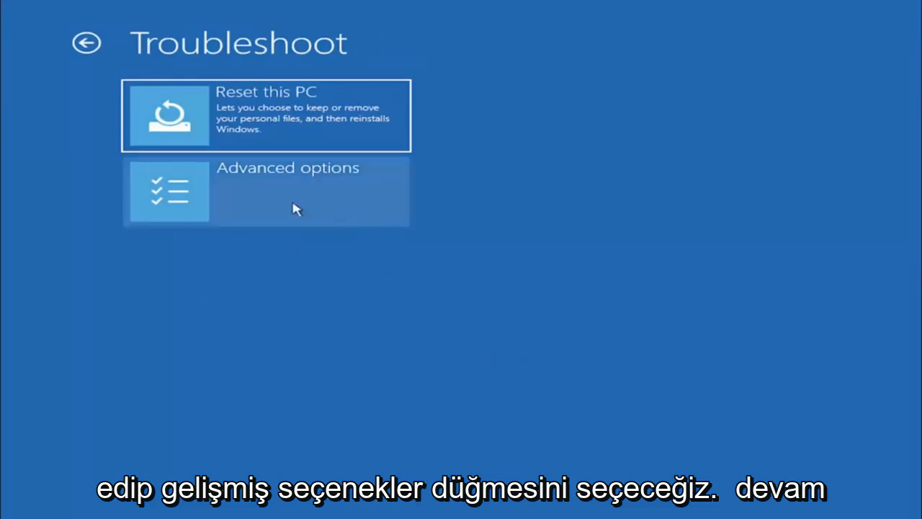
- Go through Troubleshoot to the Advanced options recovery screen
left_click(266, 190)
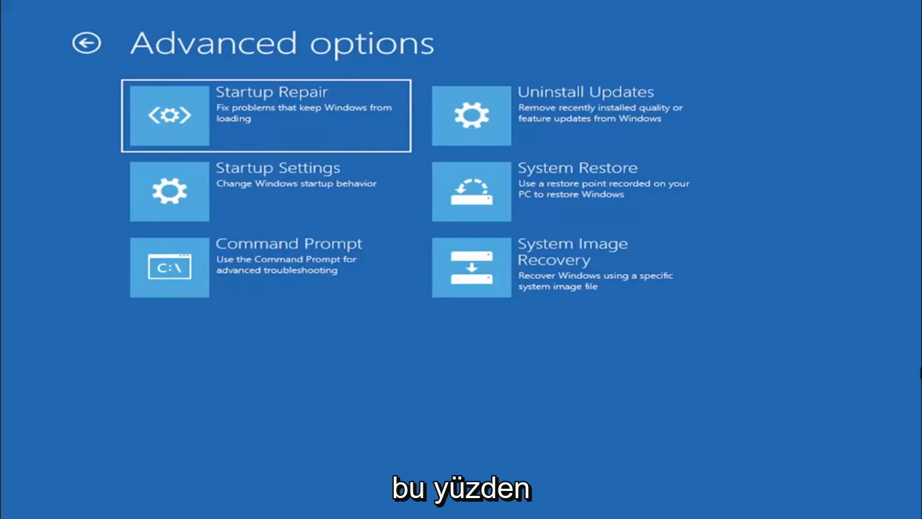
- Launch Command Prompt from the Advanced options tiles
left_click(169, 267)
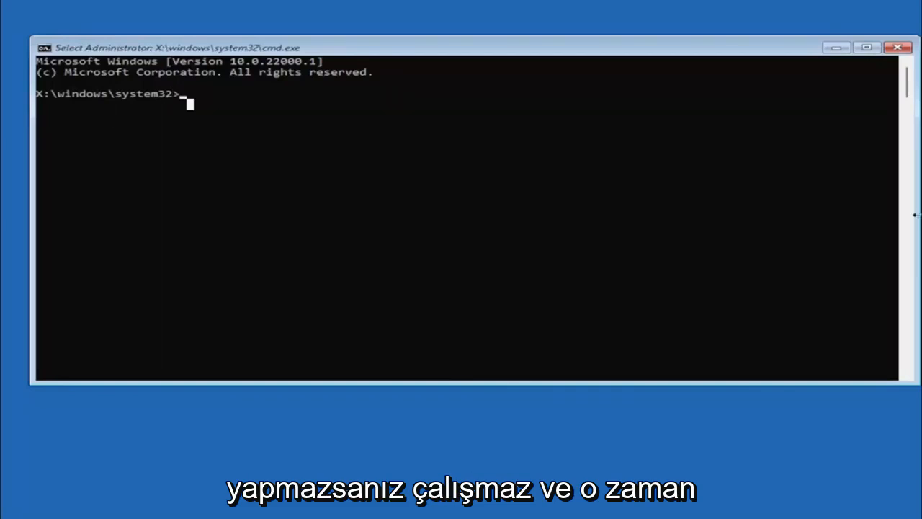
mouse_move(303, 161)
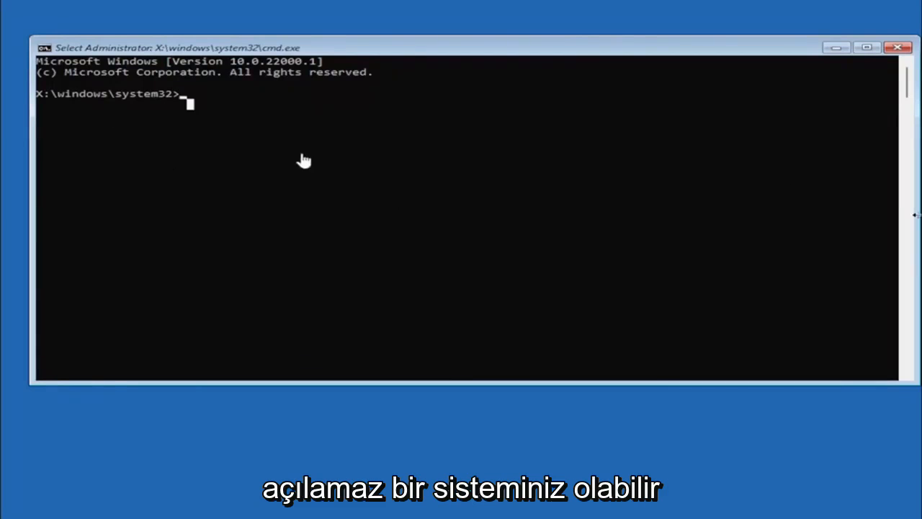
mouse_move(199, 319)
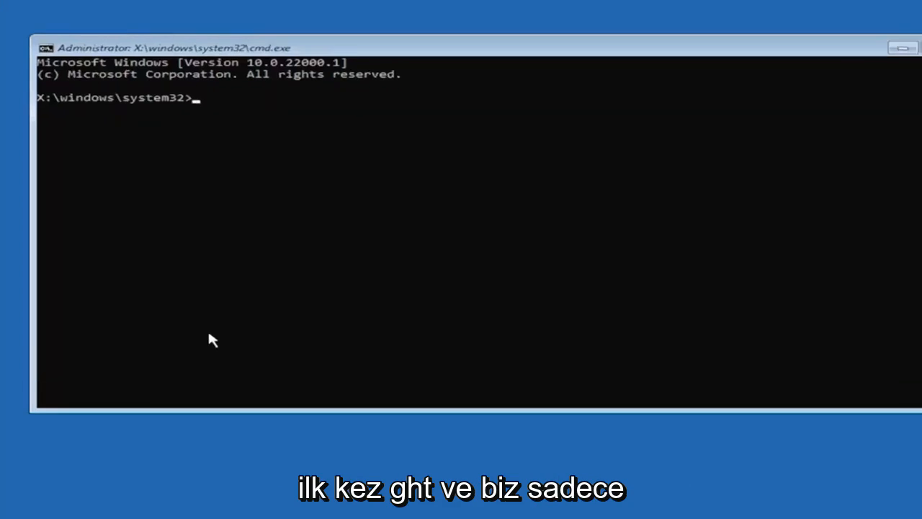
- Run 'mbr2gpt.exe /convert' to convert the system disk to GPT
type("mb")
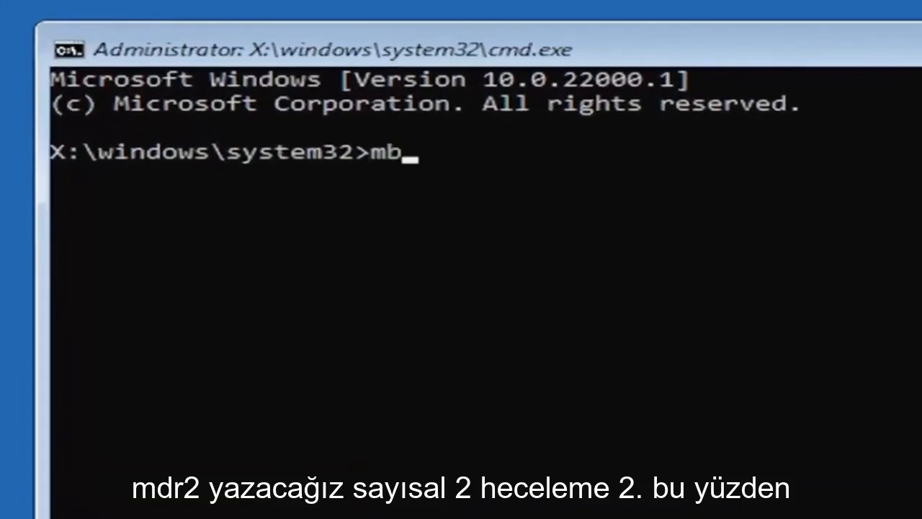
type("r2")
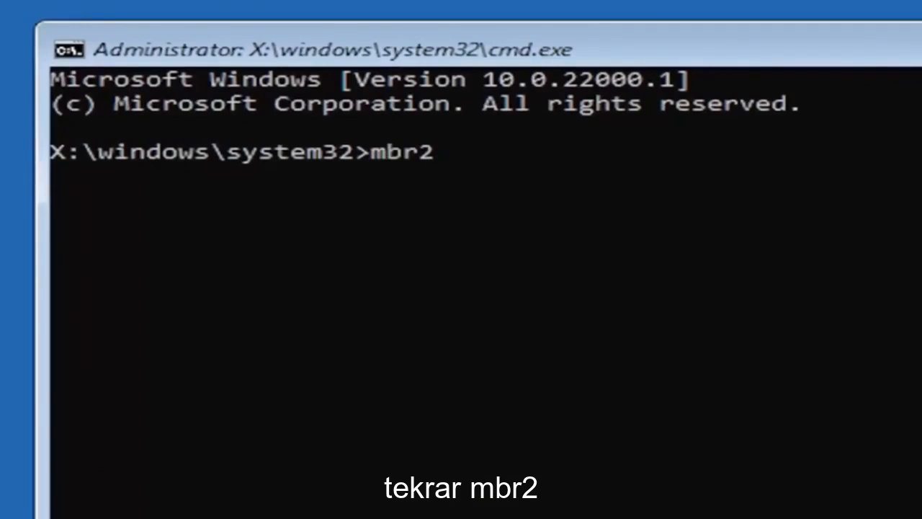
type("gpt")
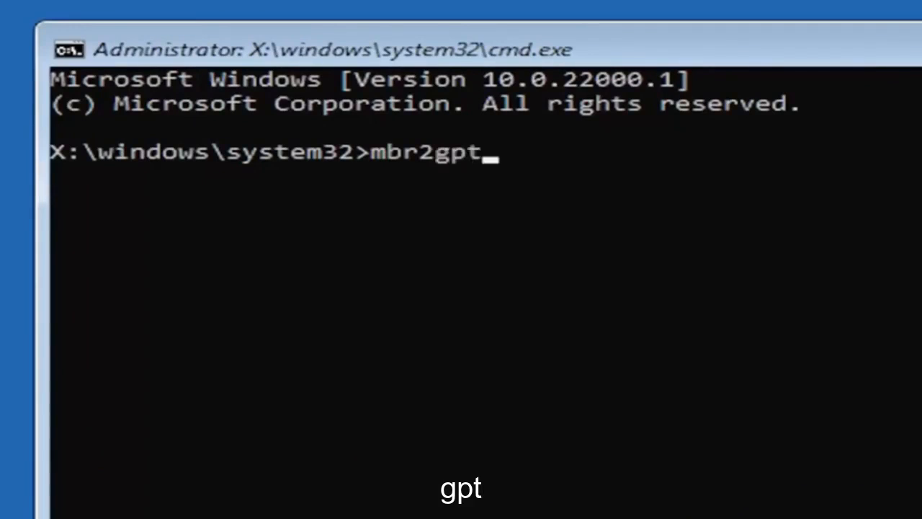
type(".exe")
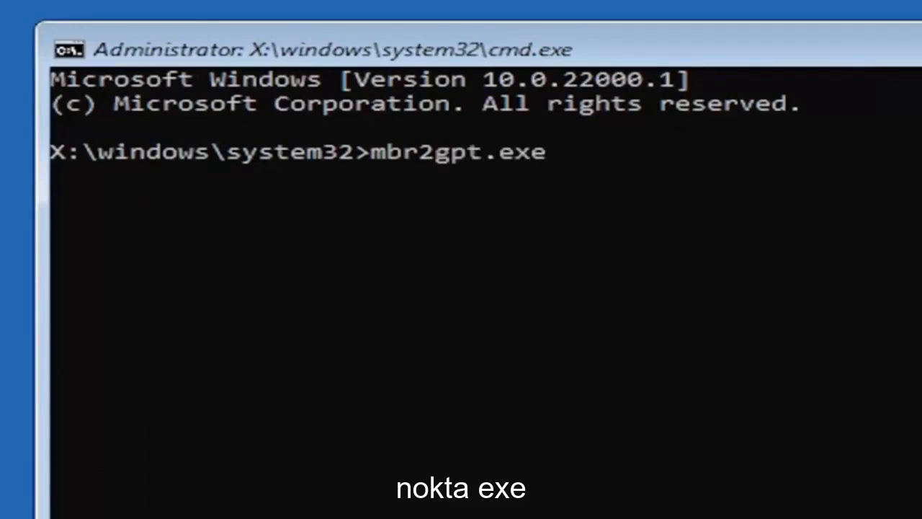
type("/")
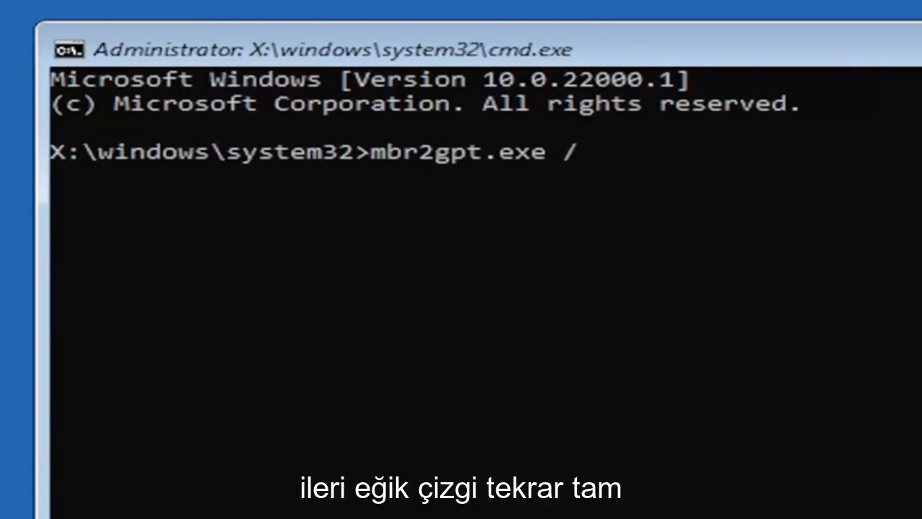
type("convert")
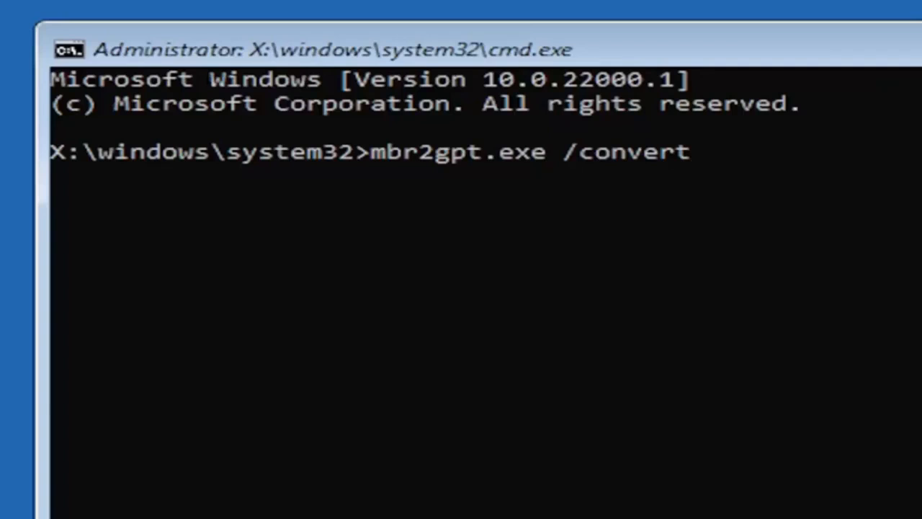
key("enter")
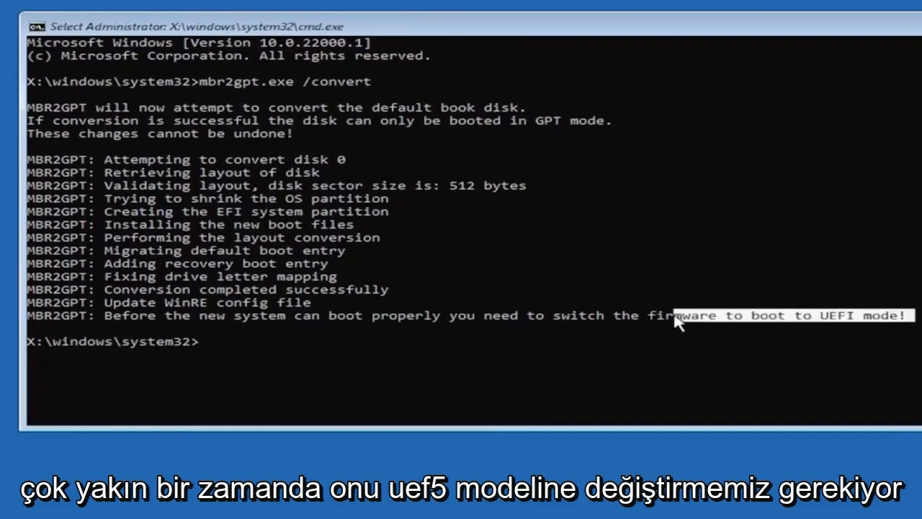
mouse_move(379, 358)
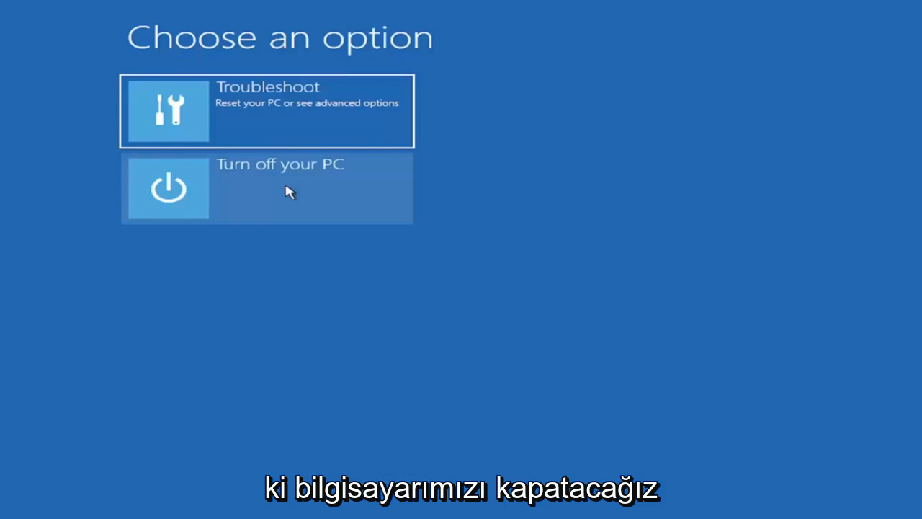
mouse_move(302, 198)
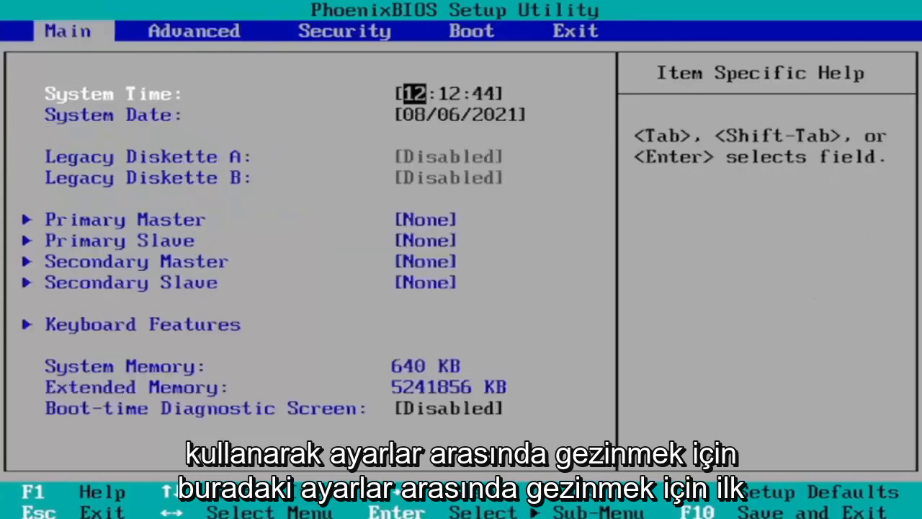
- Browse to the Security page, then request saving configuration changes and exiting with F10
left_click(344, 30)
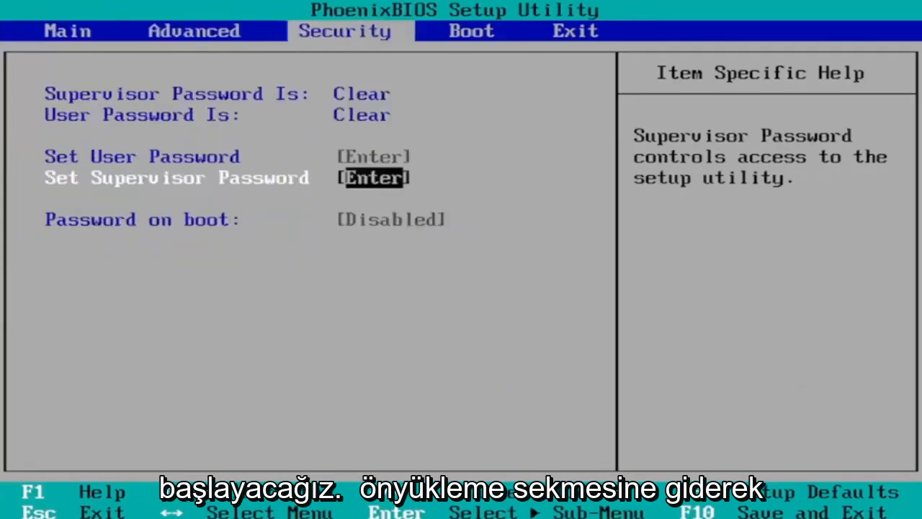
left_click(471, 30)
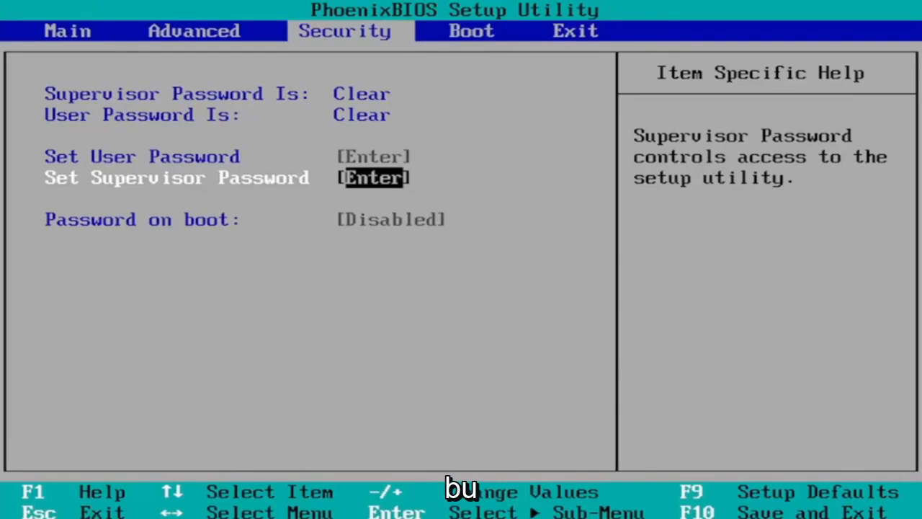
left_click(471, 31)
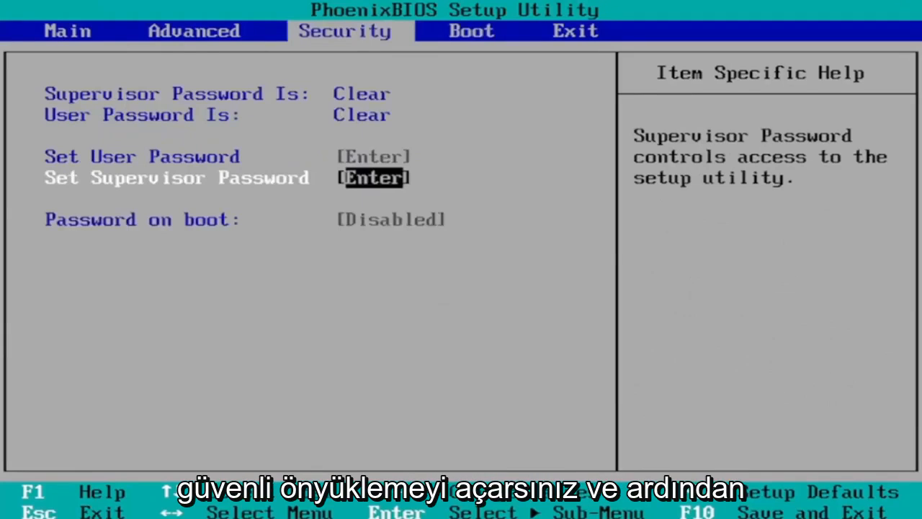
key("f10")
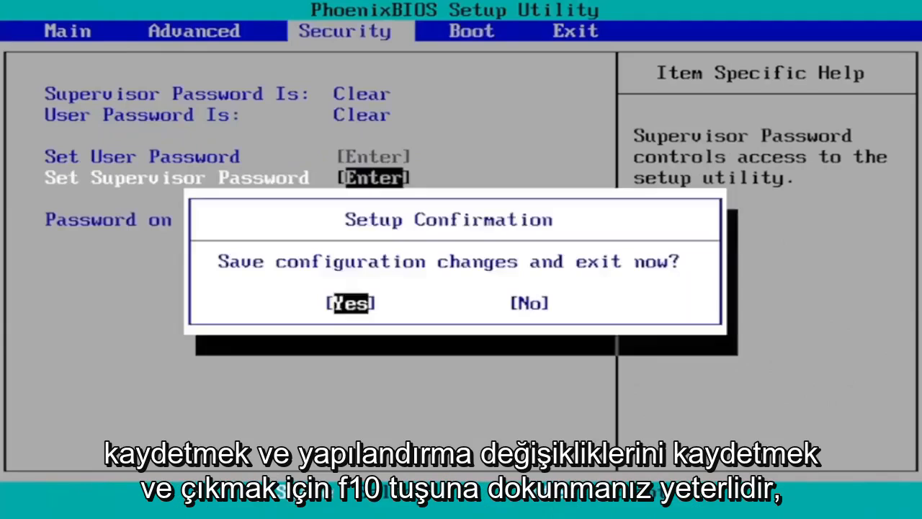